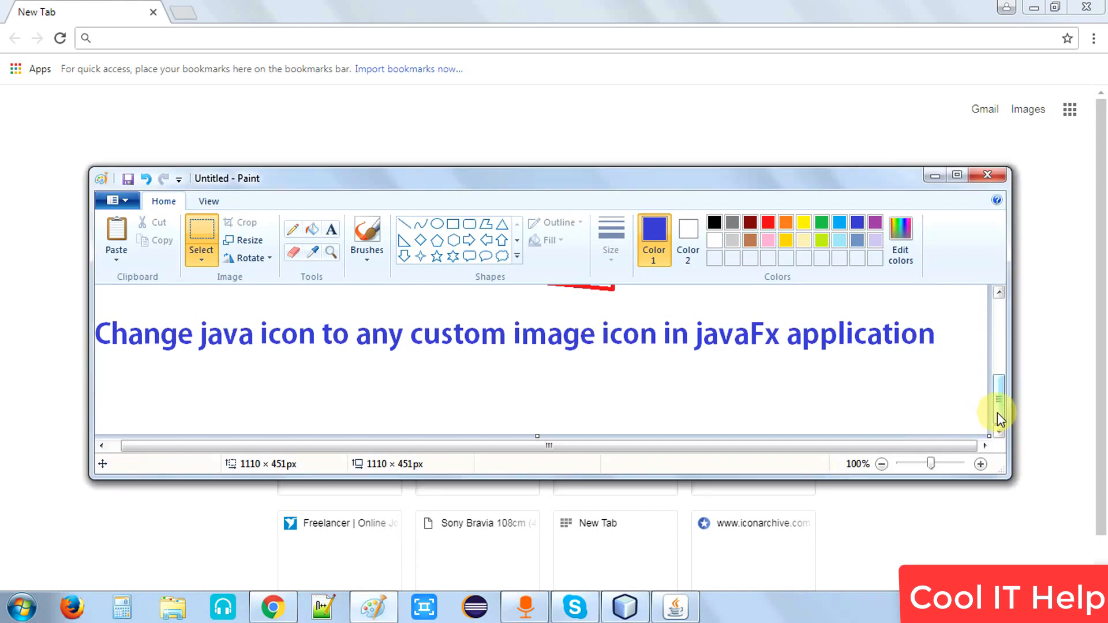
- Bring up MyFirstJavaFXProject.java in the editor and focus inside its start() method
scroll(down, 3)
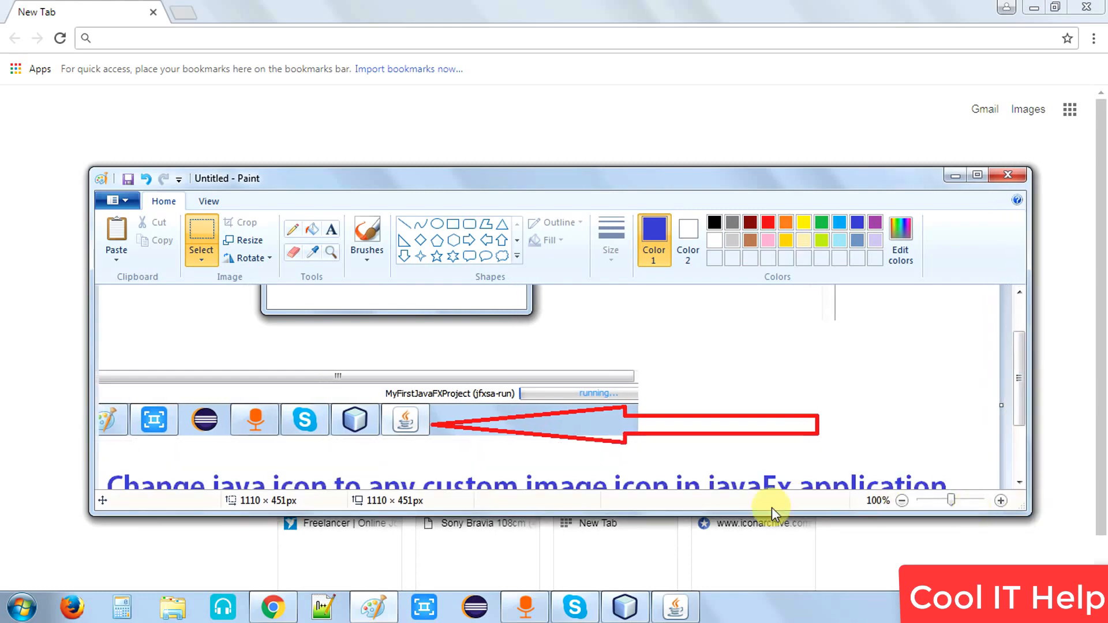
mouse_move(389, 424)
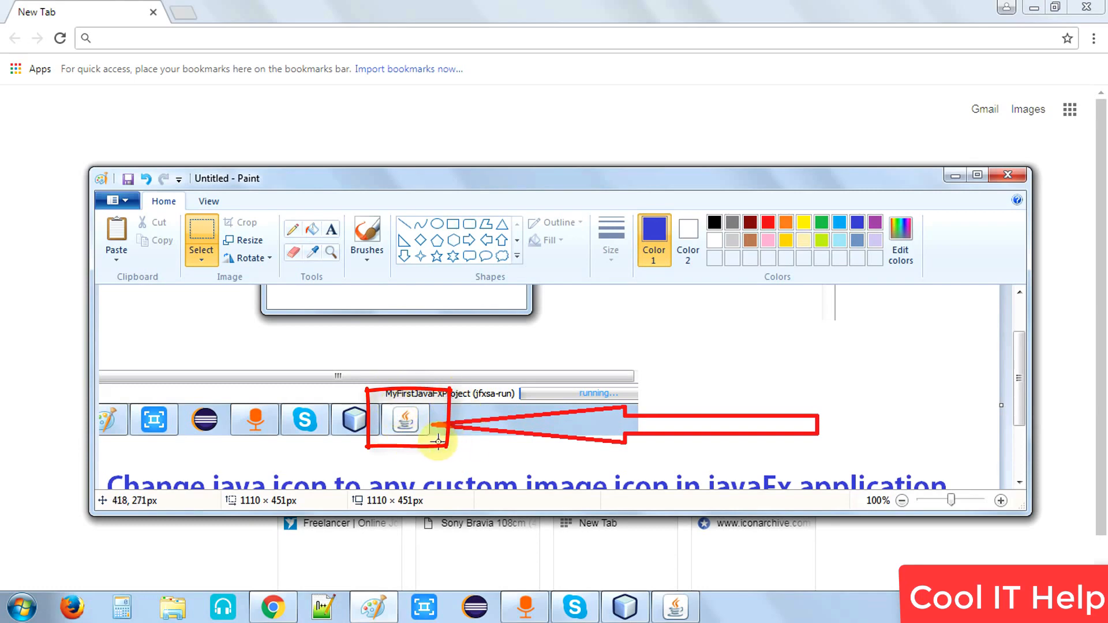
mouse_move(434, 439)
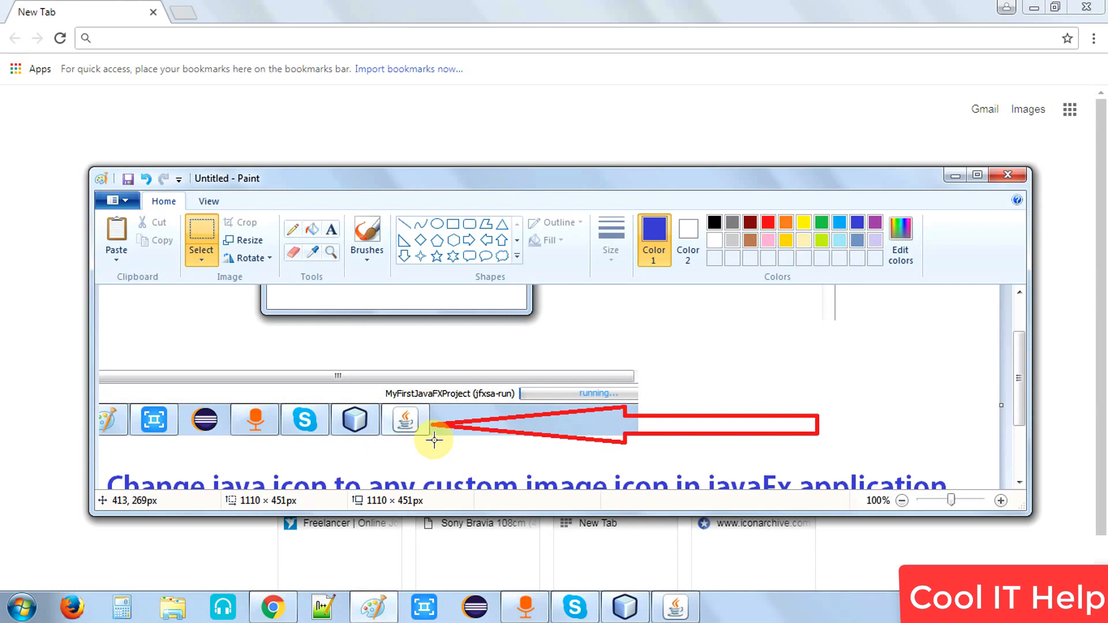
mouse_move(950, 183)
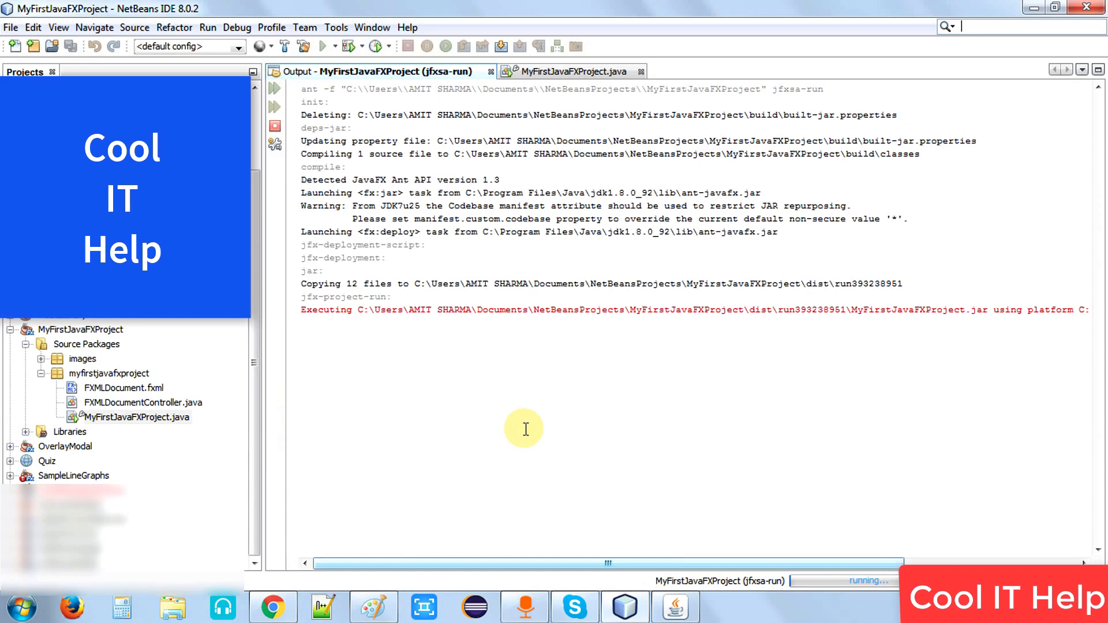
click(81, 329)
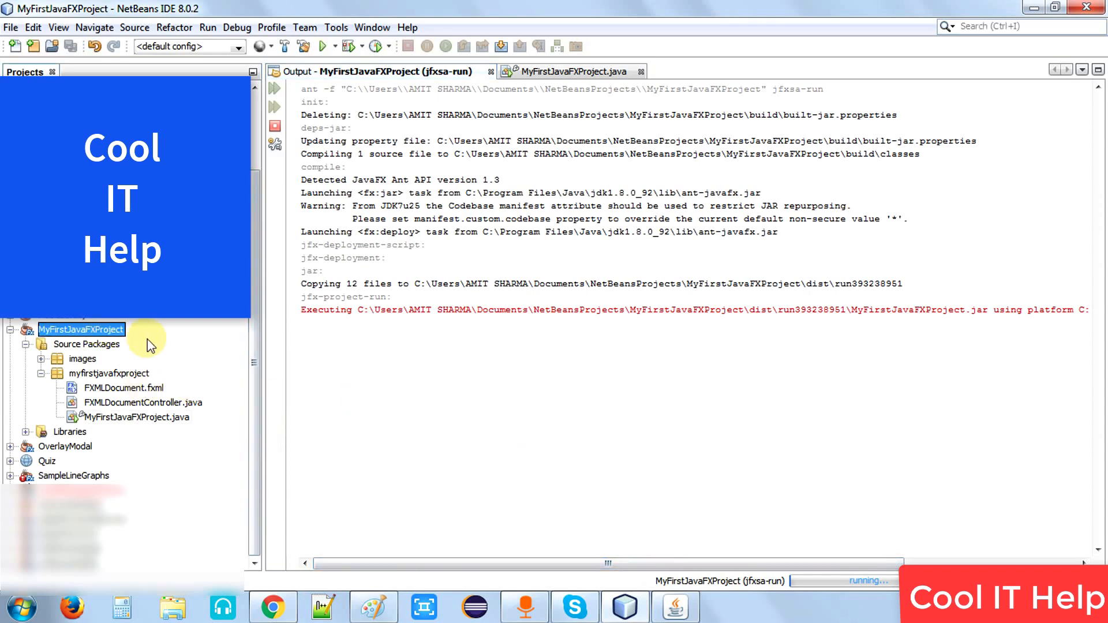
click(573, 72)
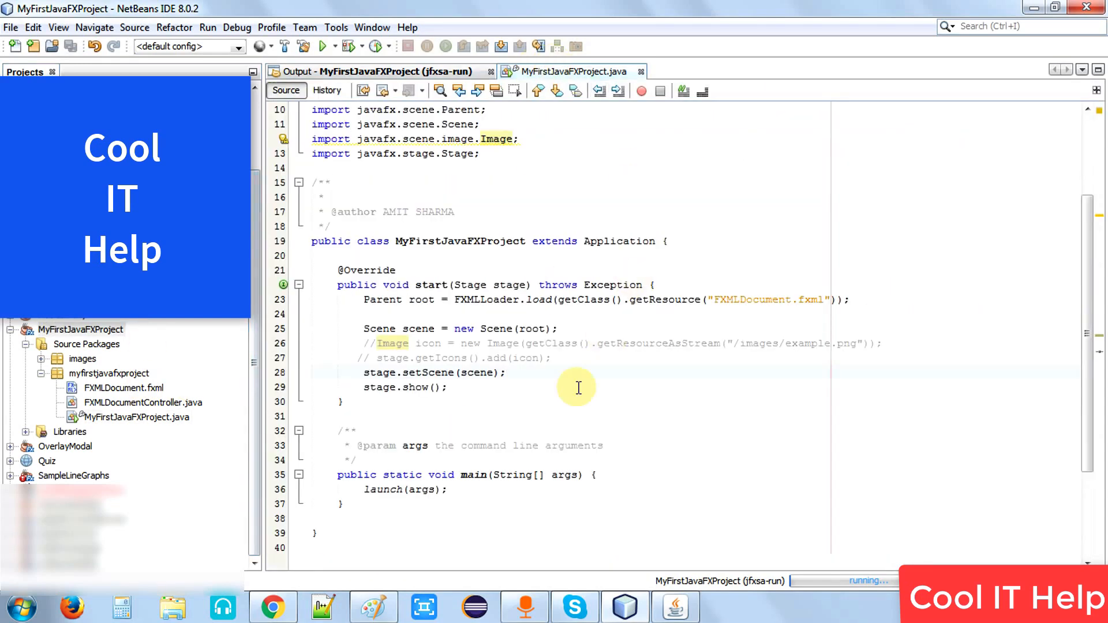
click(133, 417)
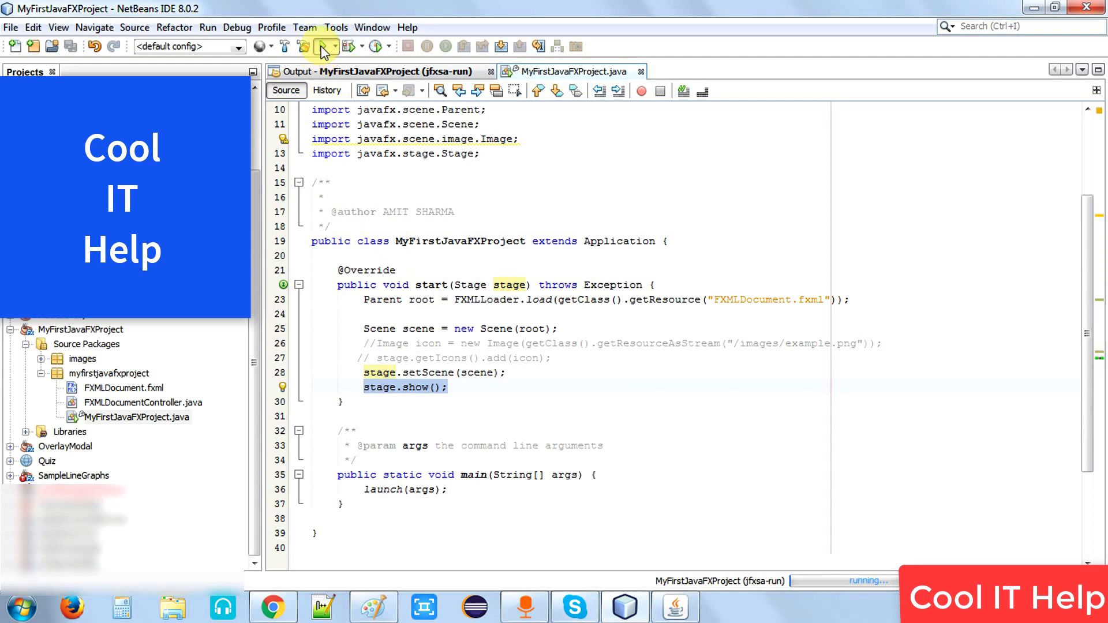
- Run the project to show the Click Me! window with the default icon, then close it
click(319, 45)
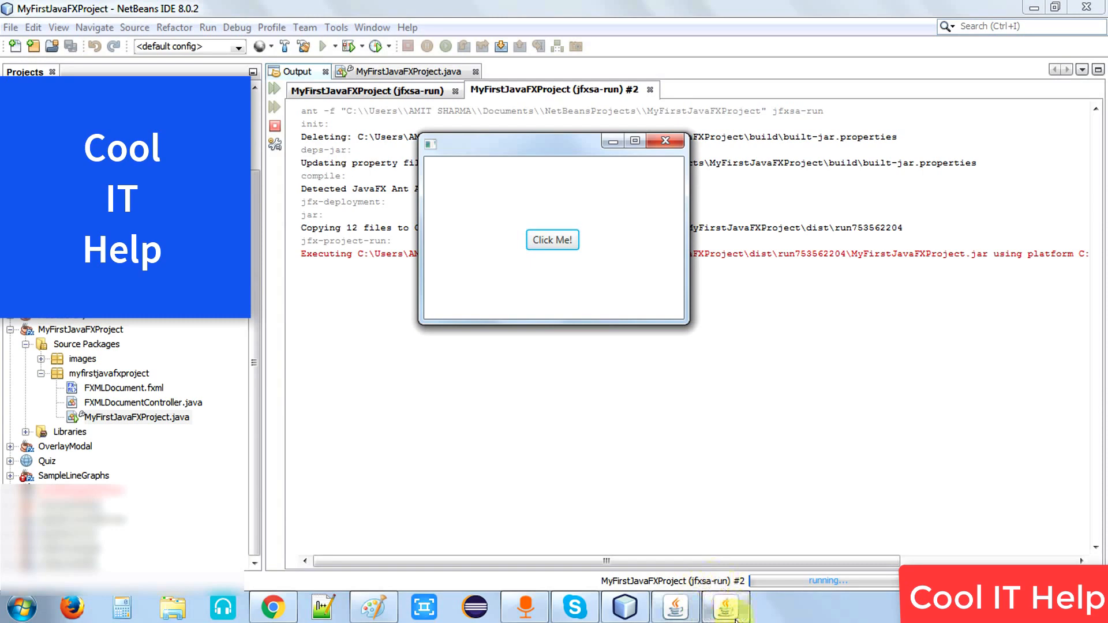
mouse_move(726, 607)
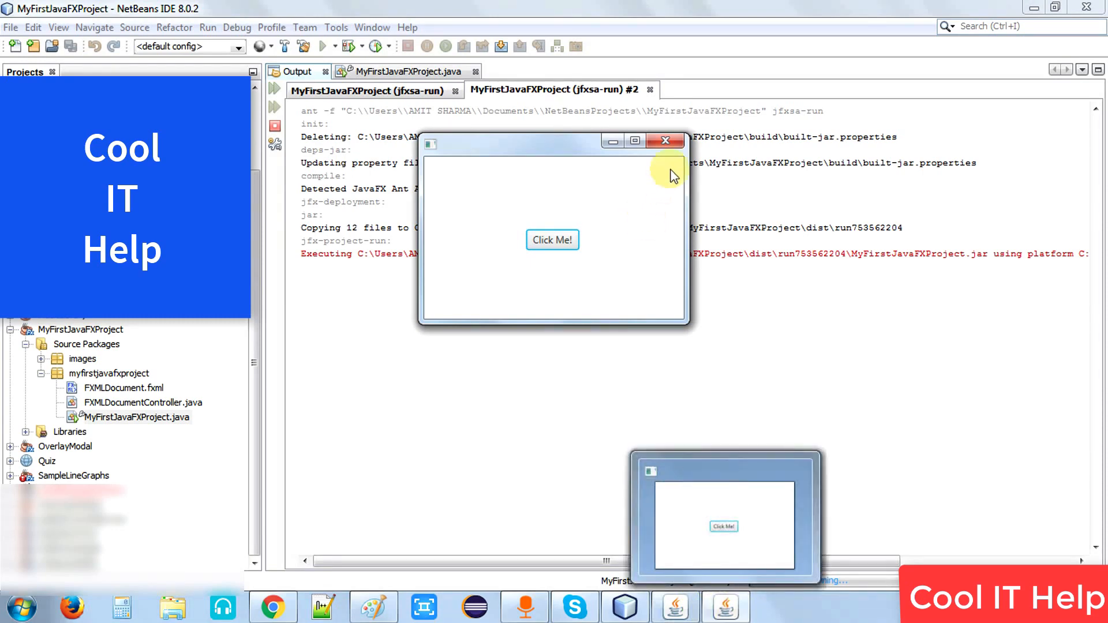
click(665, 141)
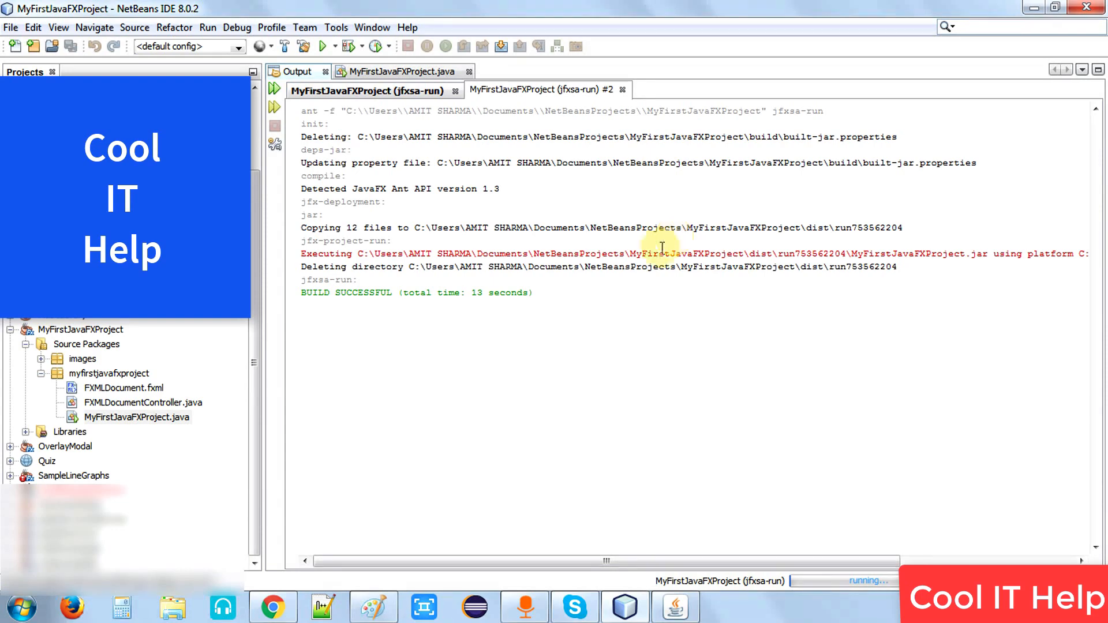
mouse_move(427, 297)
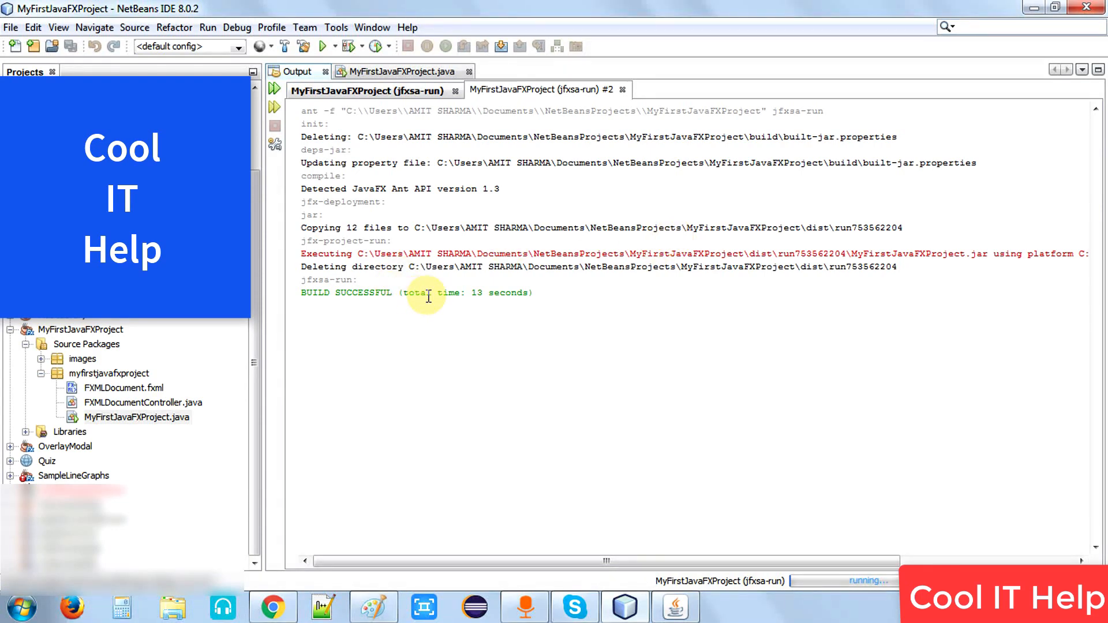
mouse_move(420, 364)
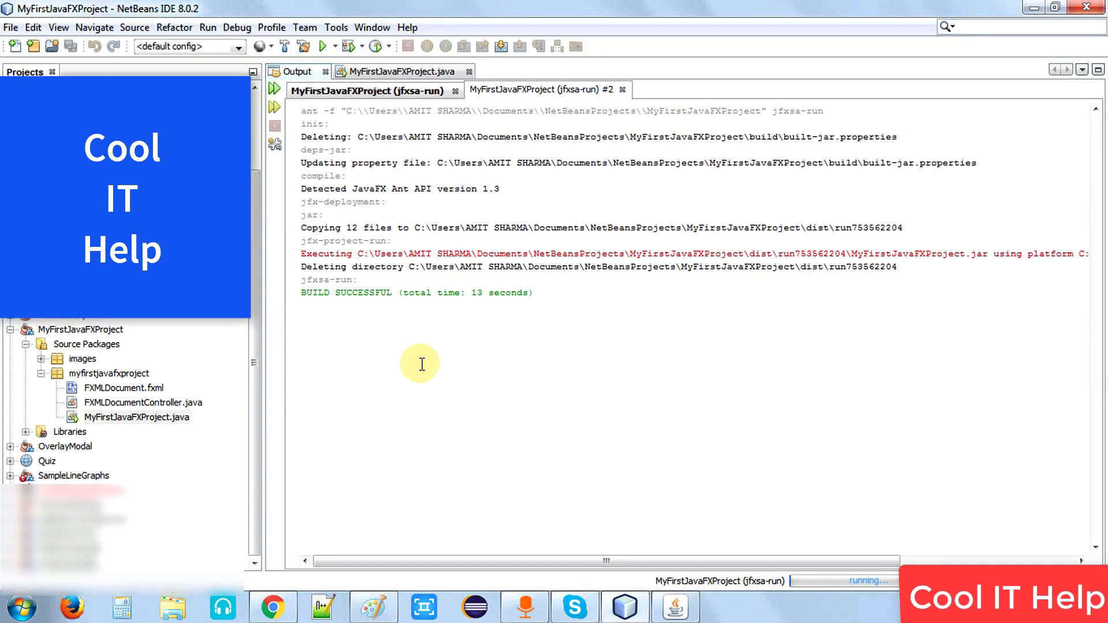
mouse_move(408, 325)
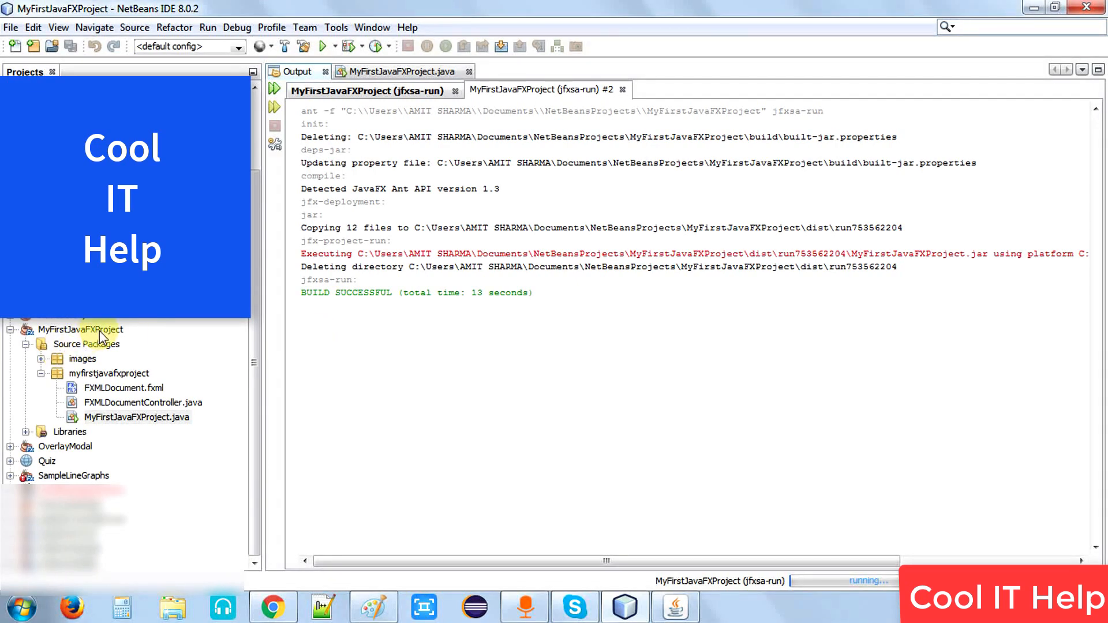
- Expand Source Packages > images and preview the example.png gear picture
click(81, 329)
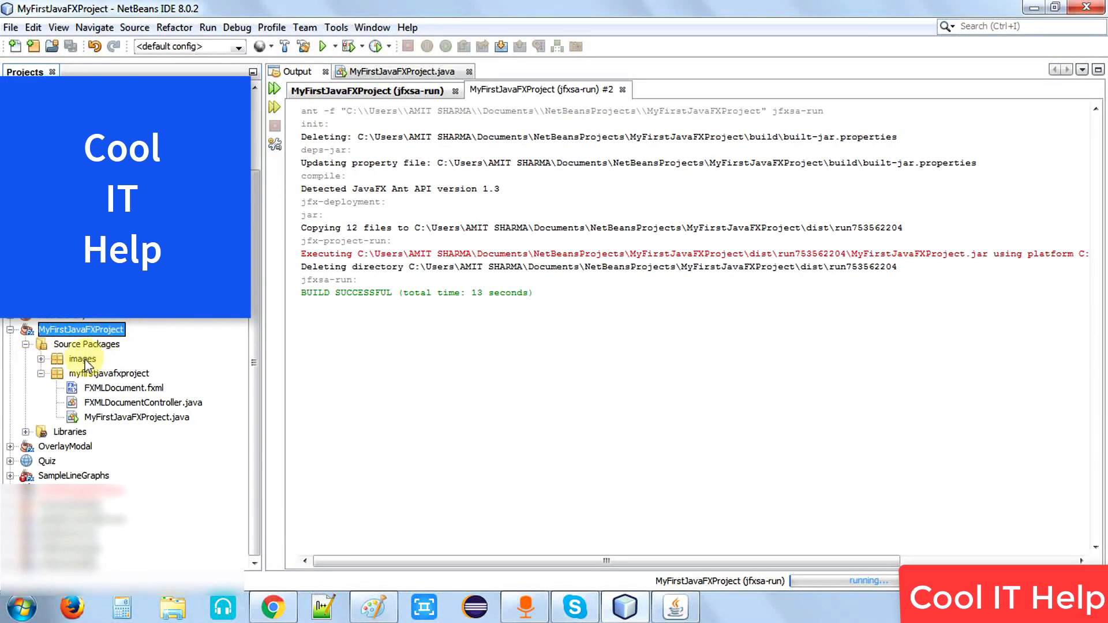
mouse_move(106, 351)
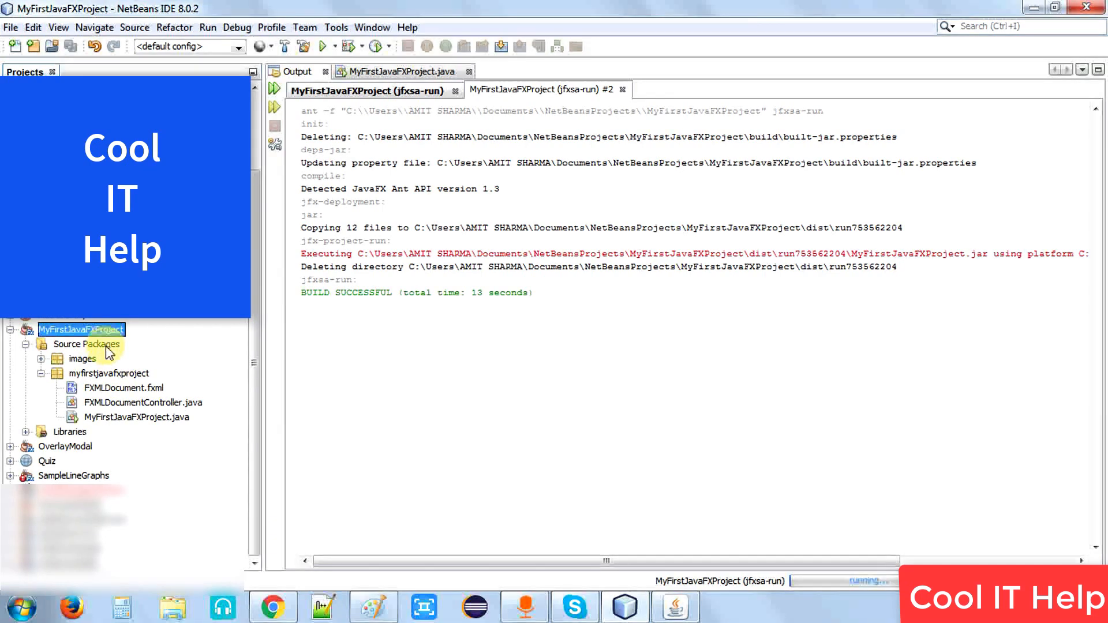
click(87, 344)
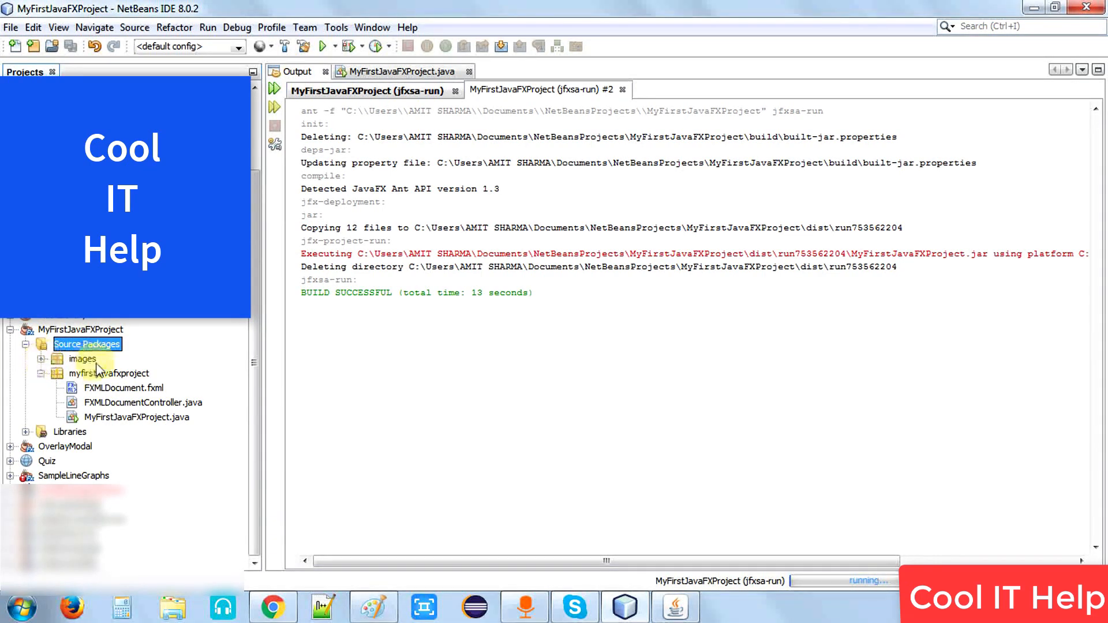
click(83, 358)
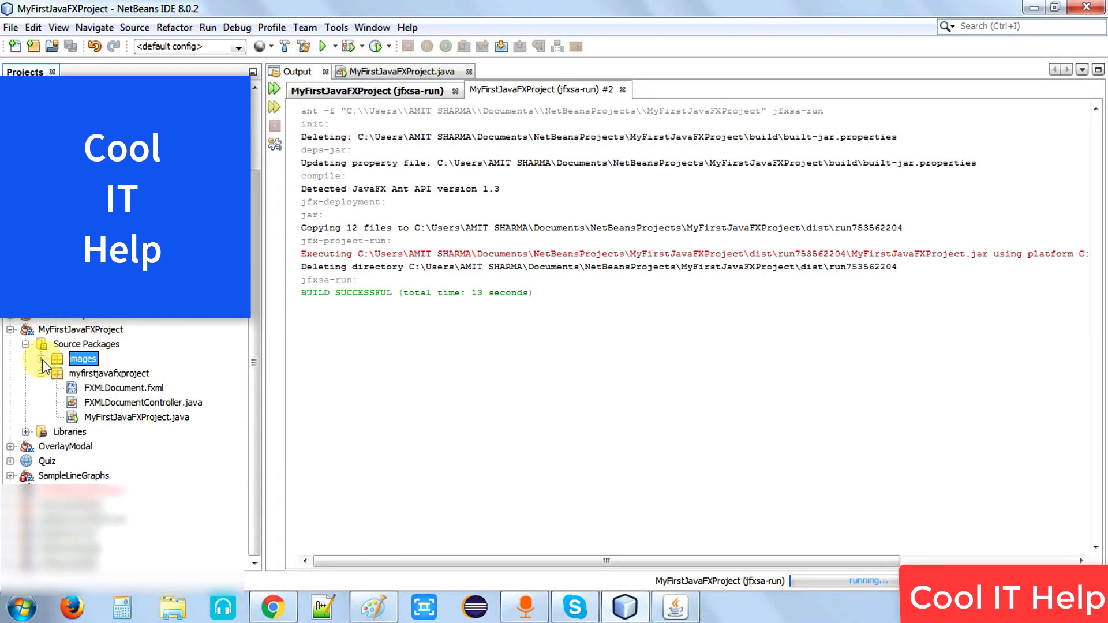
click(42, 359)
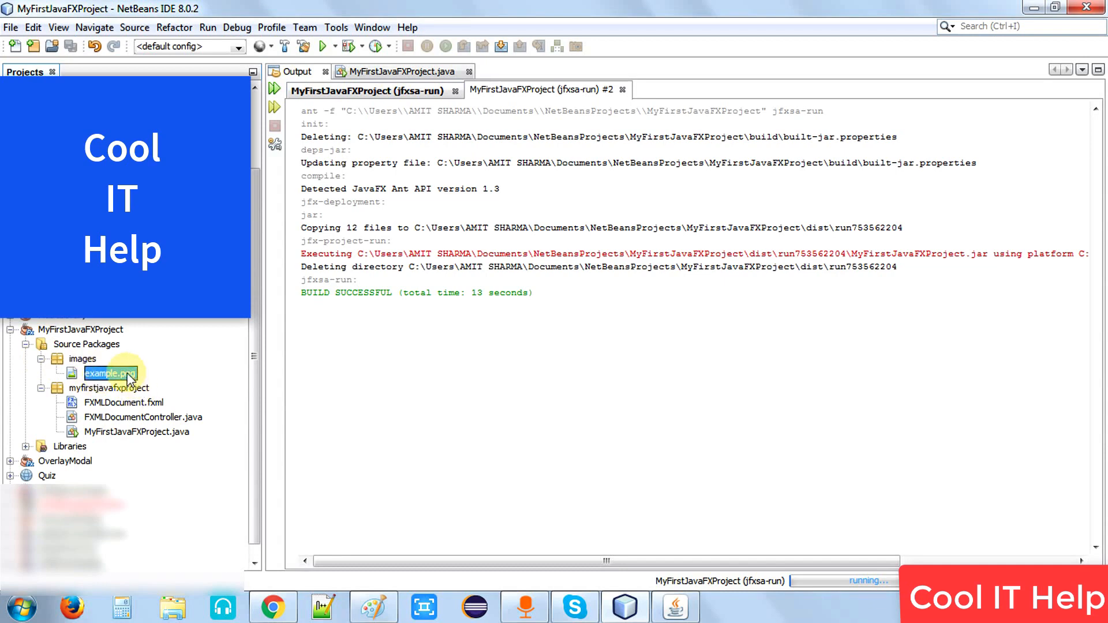
double_click(108, 373)
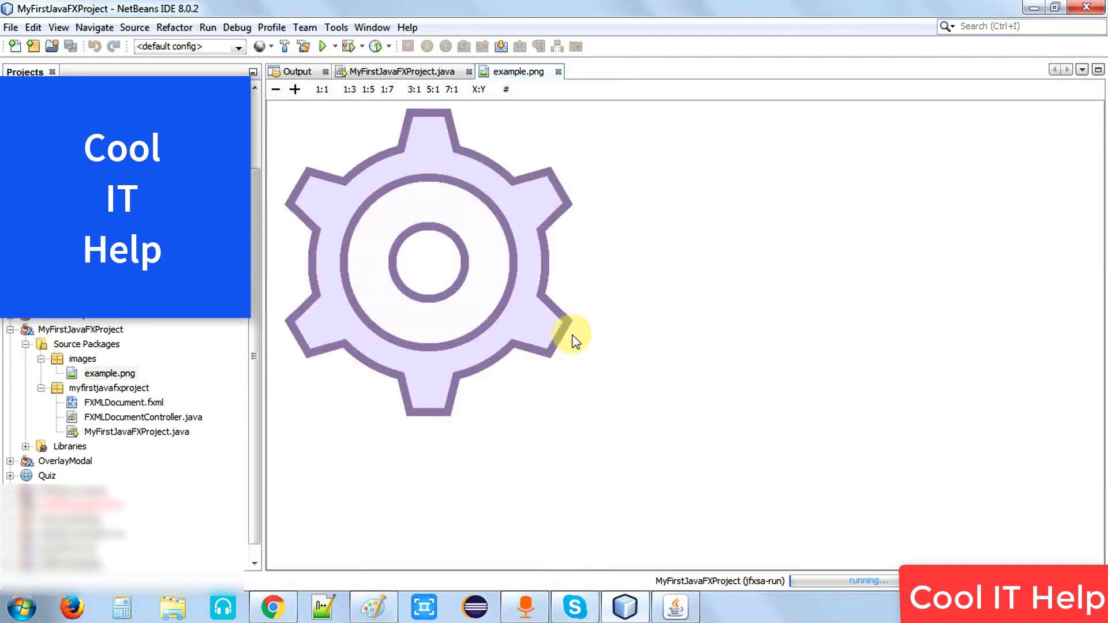
mouse_move(562, 374)
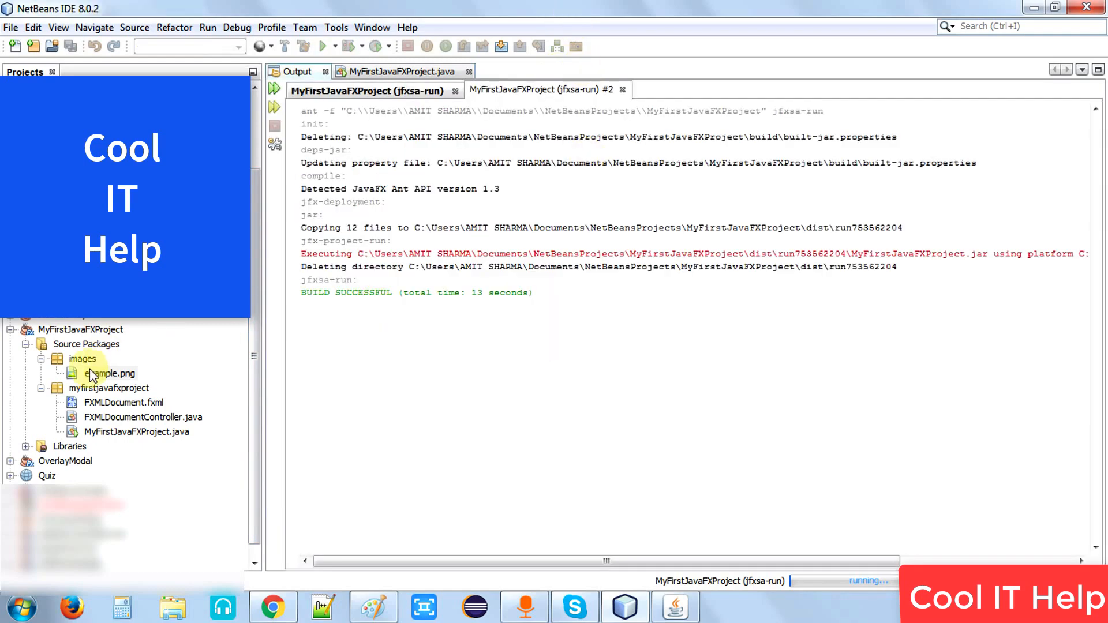
click(110, 373)
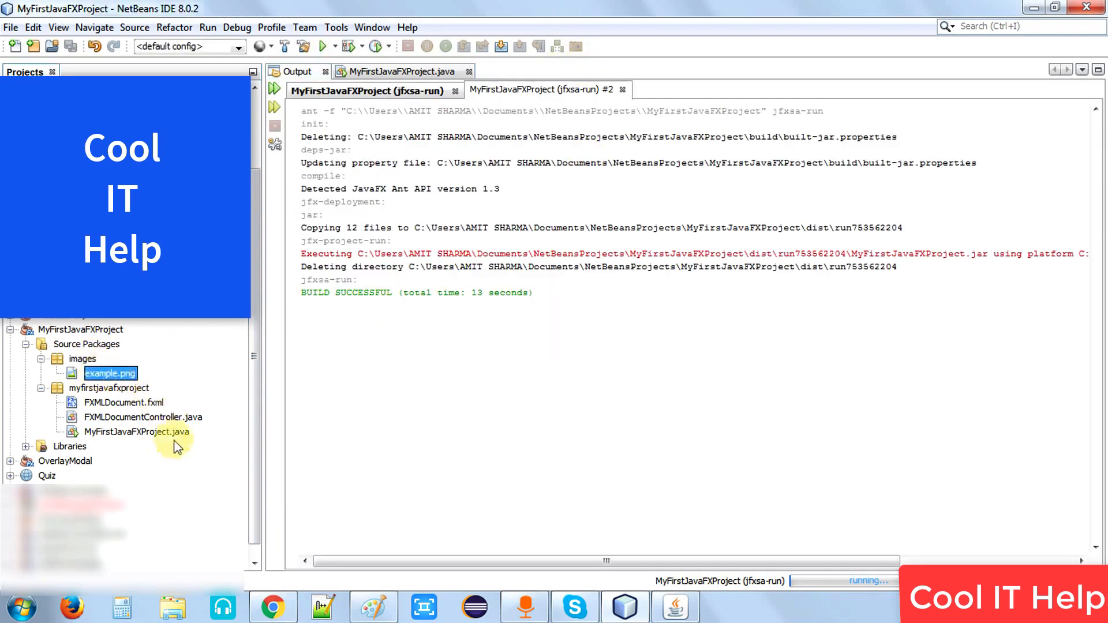
mouse_move(83, 392)
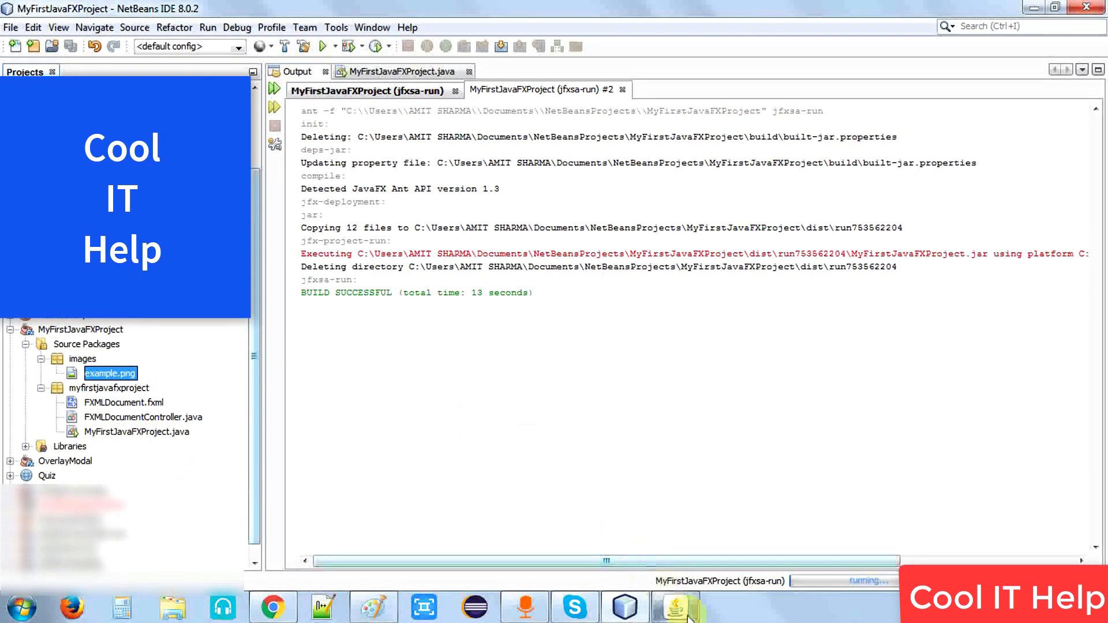
mouse_move(514, 399)
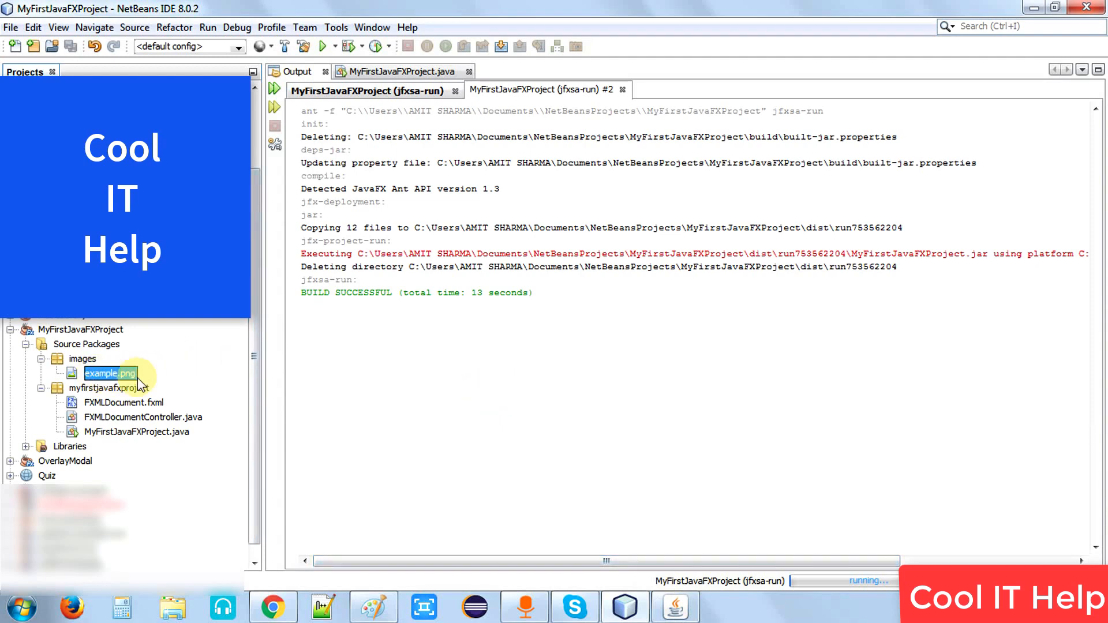
mouse_move(169, 380)
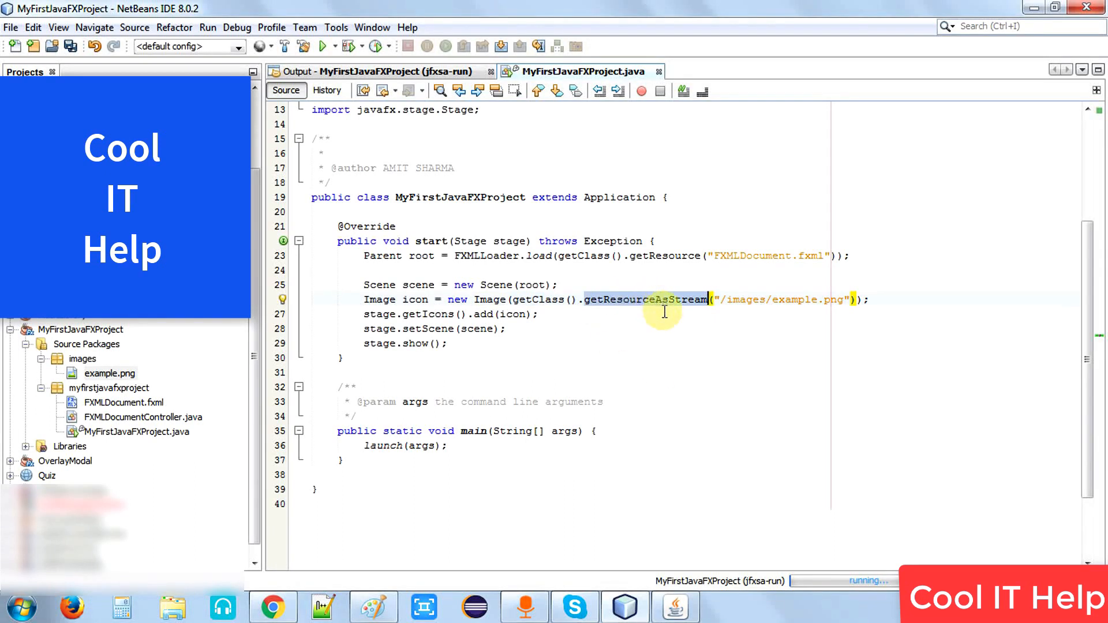
mouse_move(773, 333)
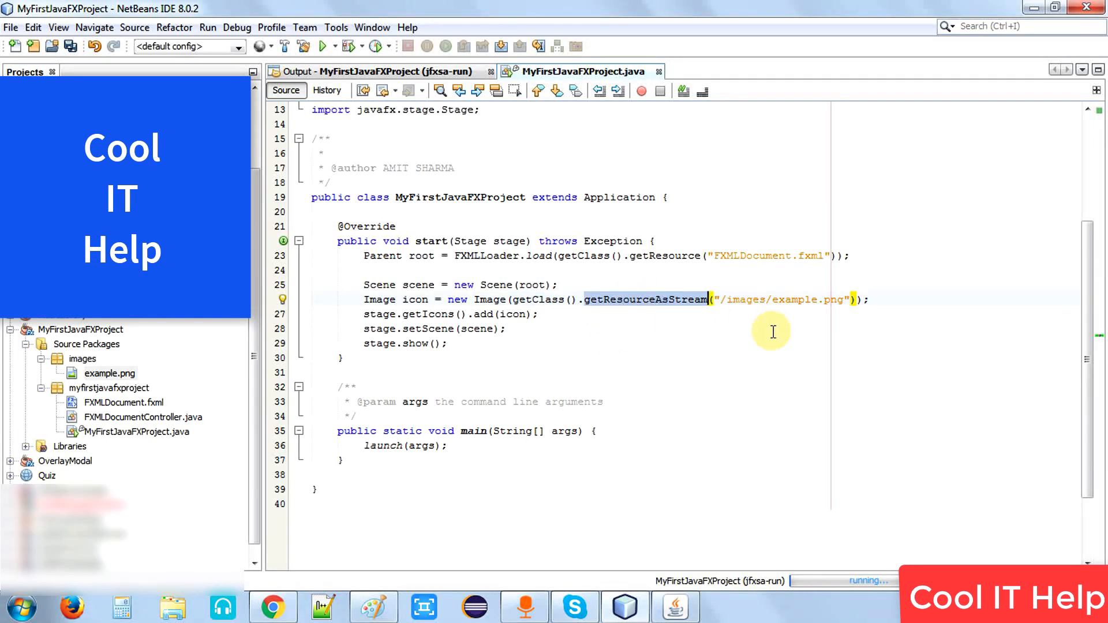
mouse_move(785, 397)
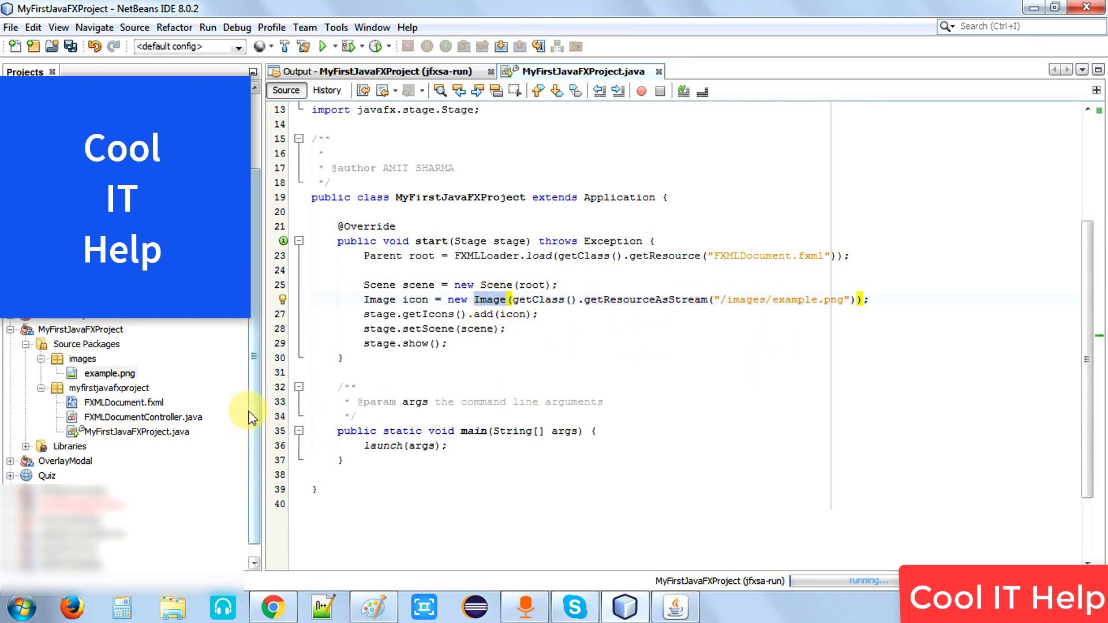
mouse_move(723, 300)
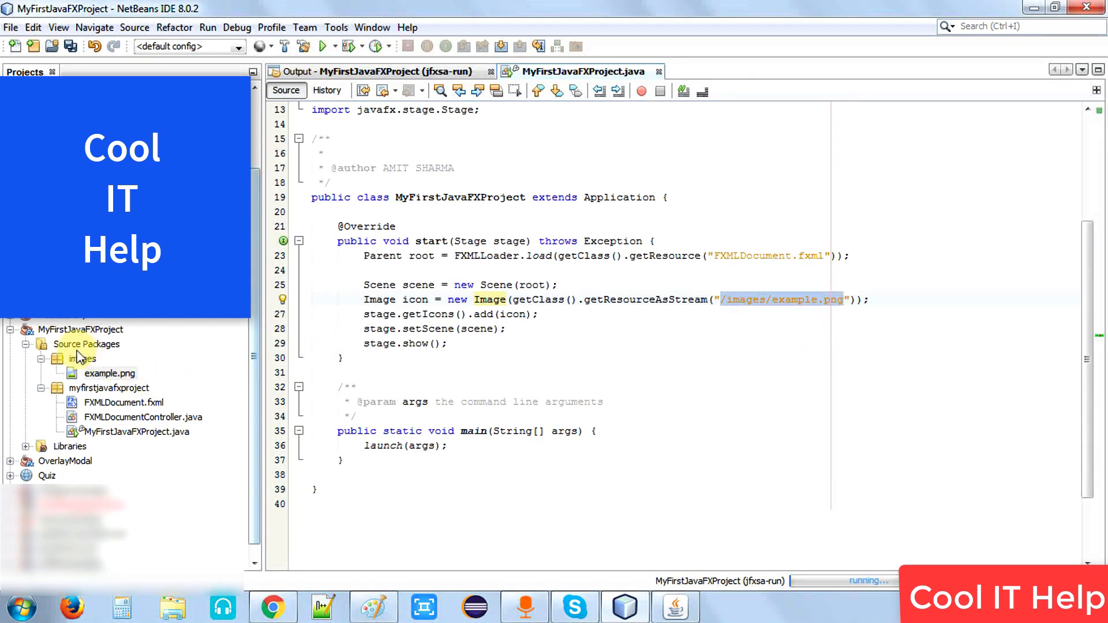
click(83, 358)
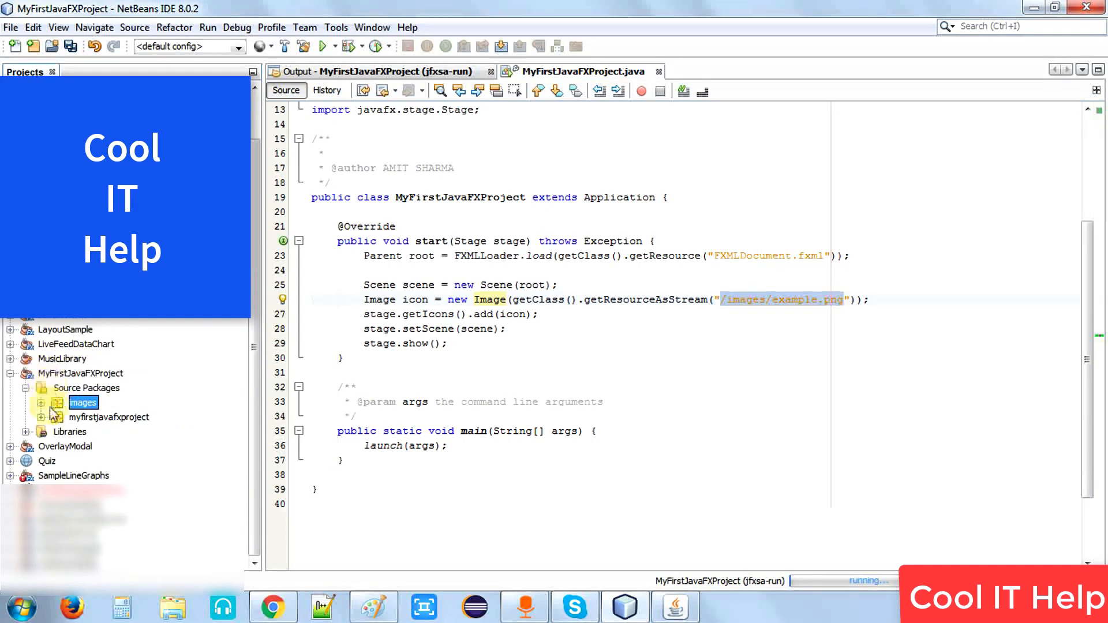
click(108, 417)
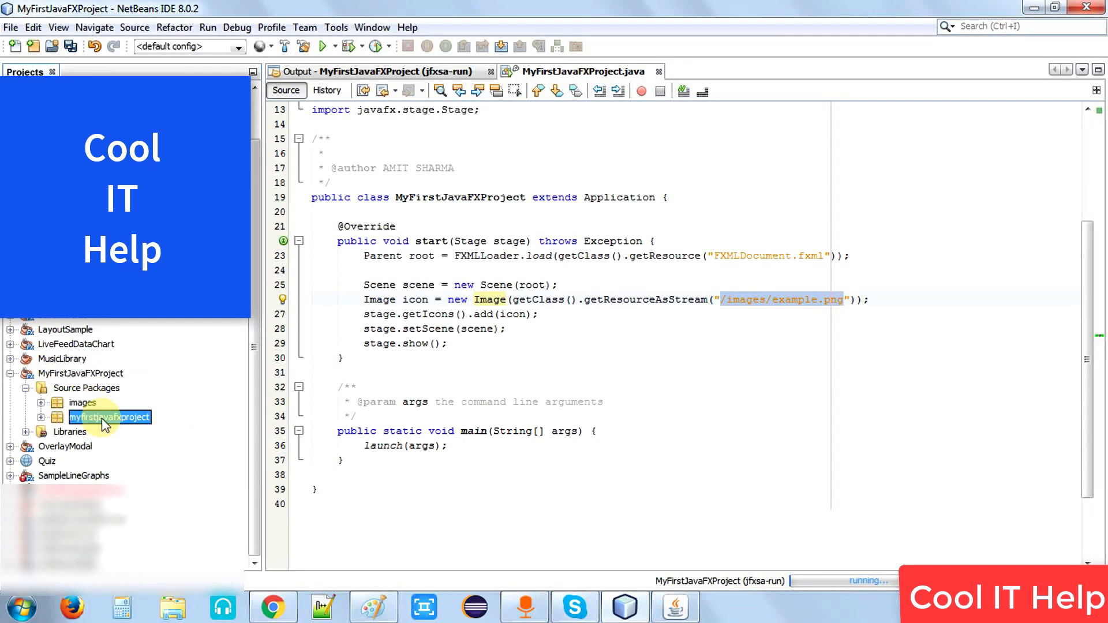
click(41, 416)
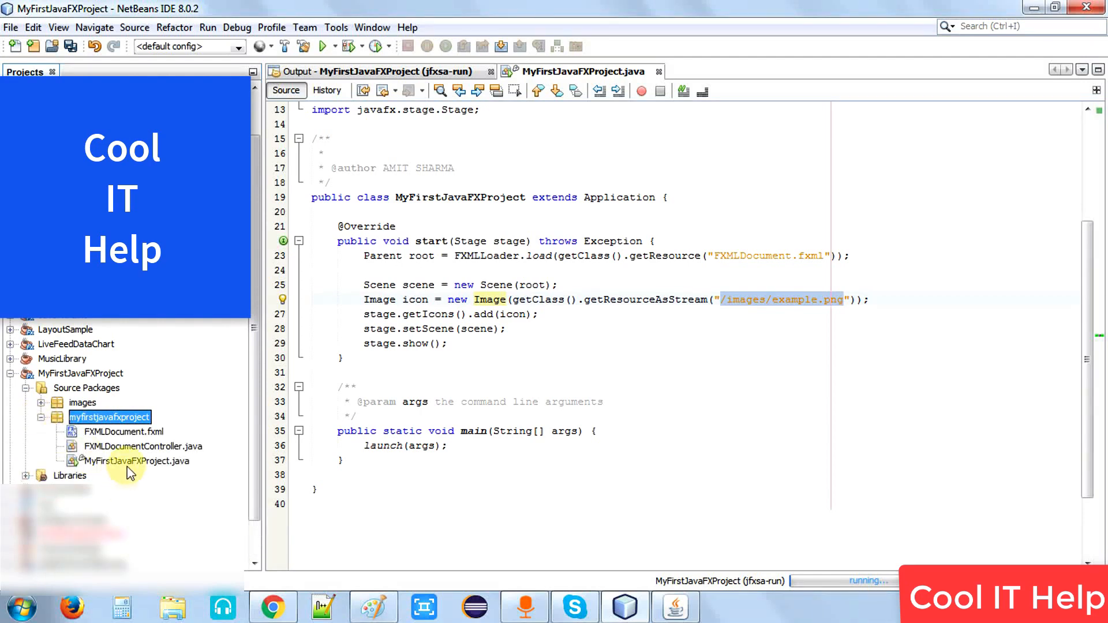
click(135, 460)
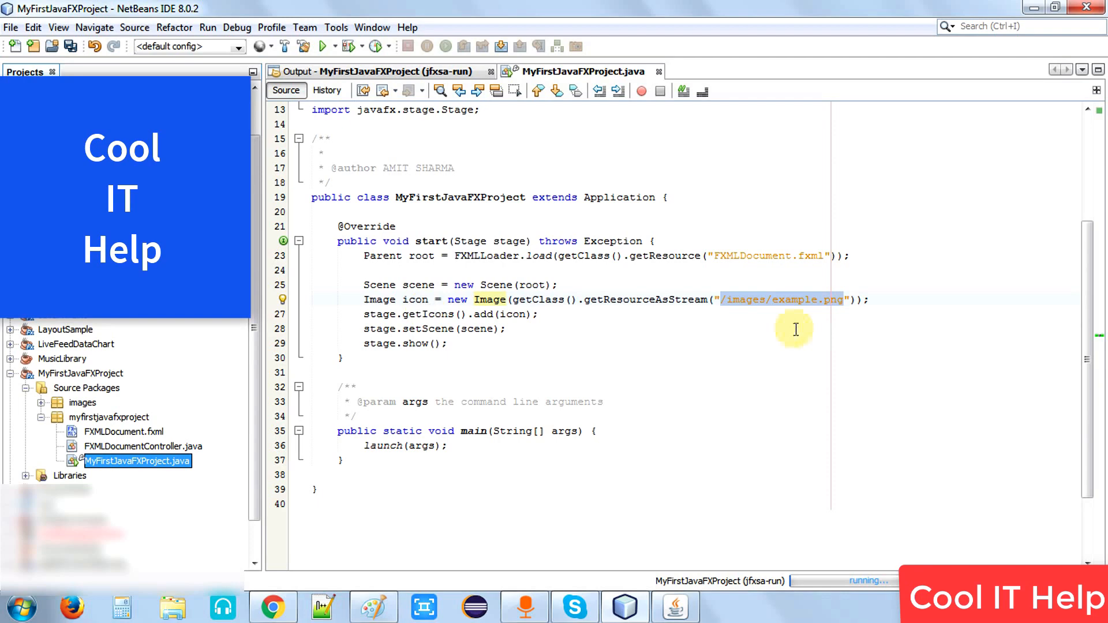
click(725, 299)
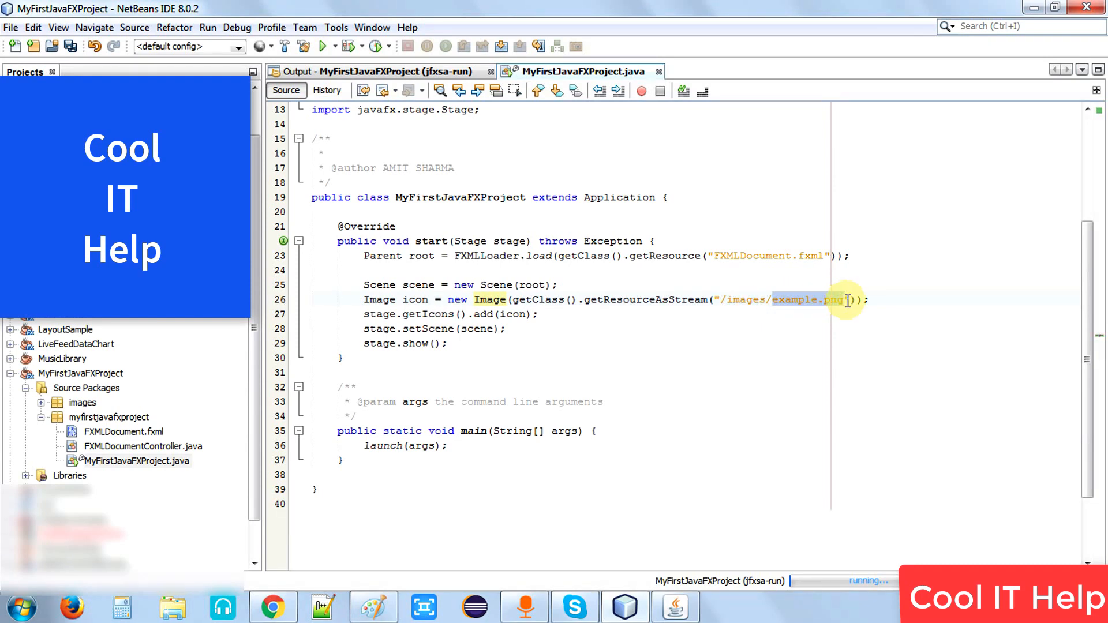
click(722, 300)
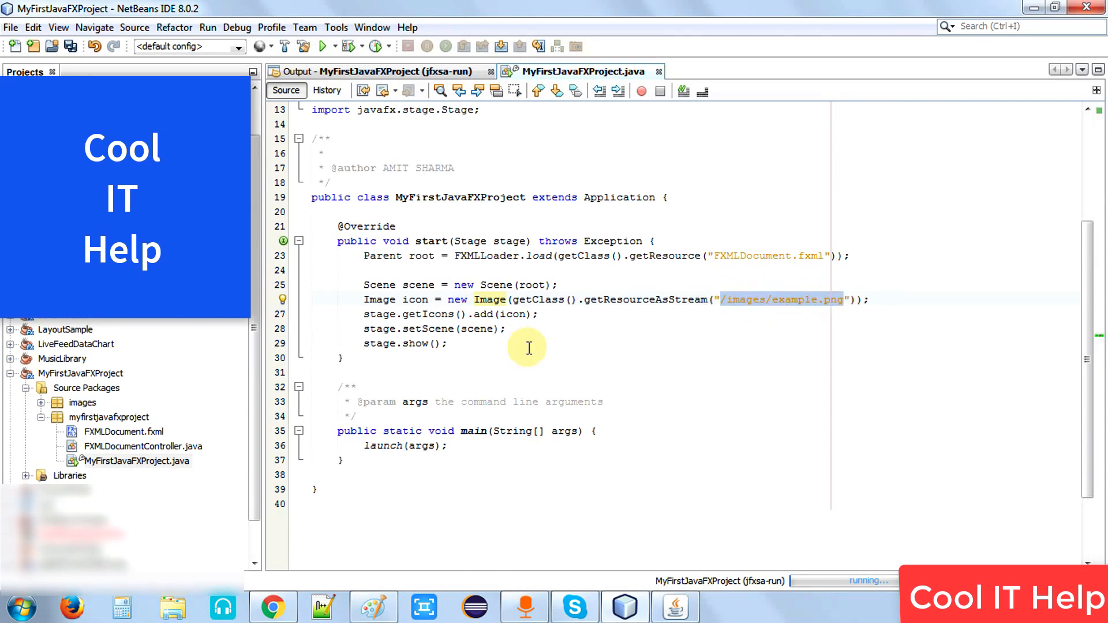
mouse_move(792, 305)
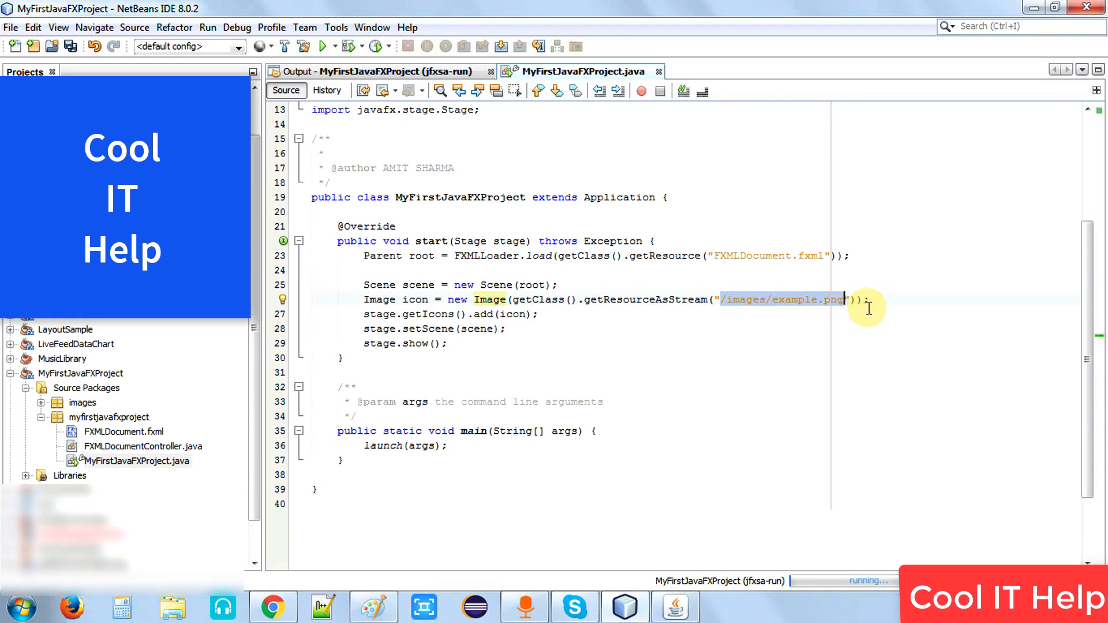
mouse_move(843, 319)
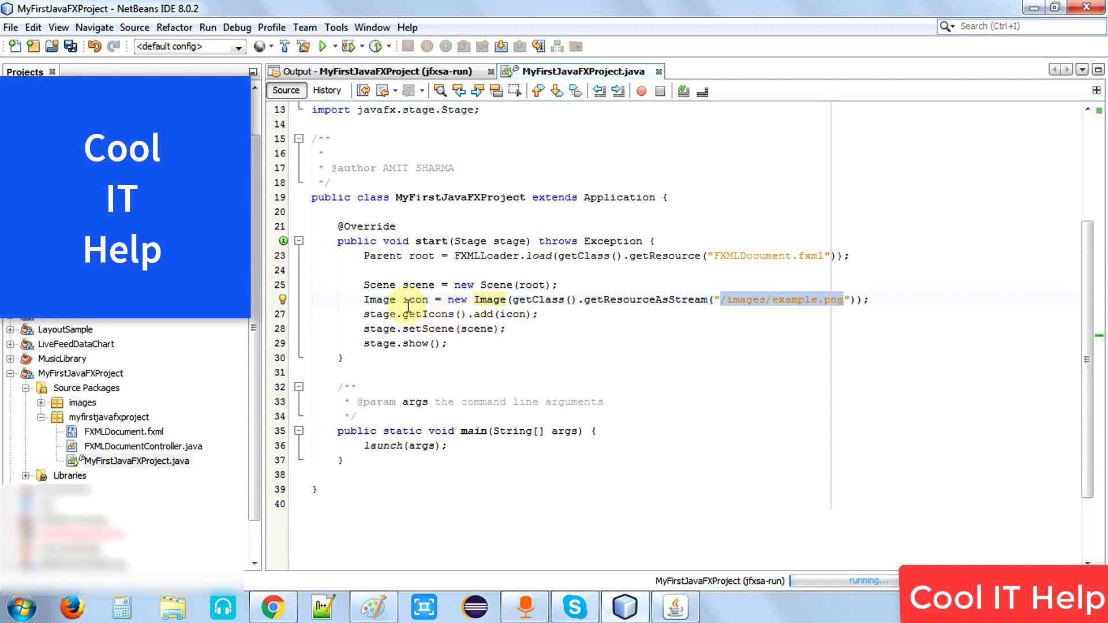
- Insert a blank line after stage.getIcons().add(icon); before stage.setScene(scene)
click(366, 299)
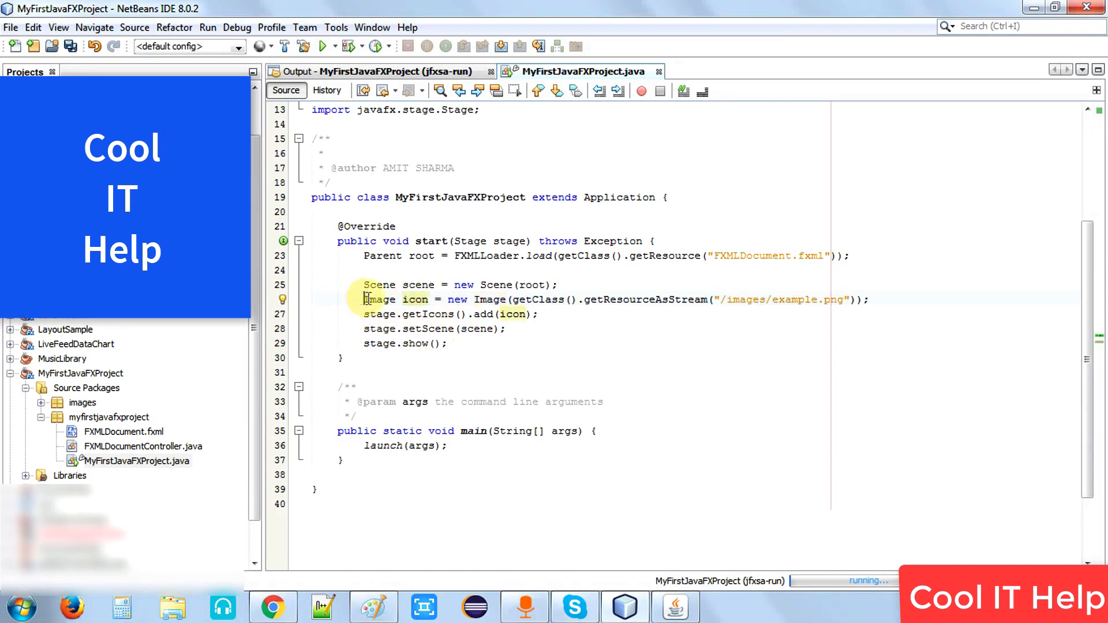
double_click(415, 299)
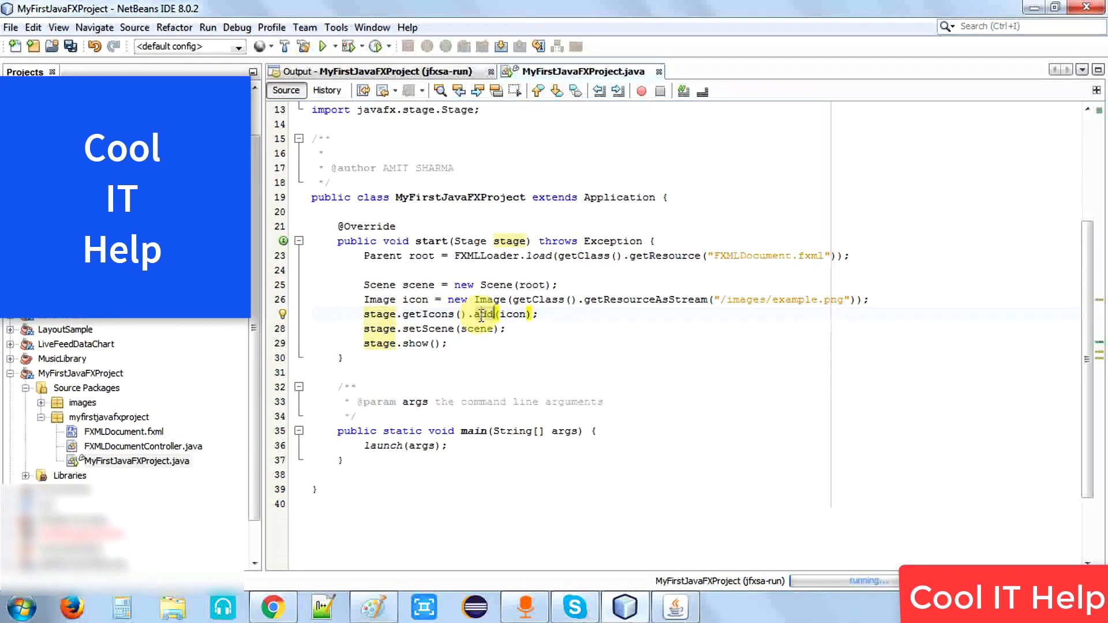
click(417, 299)
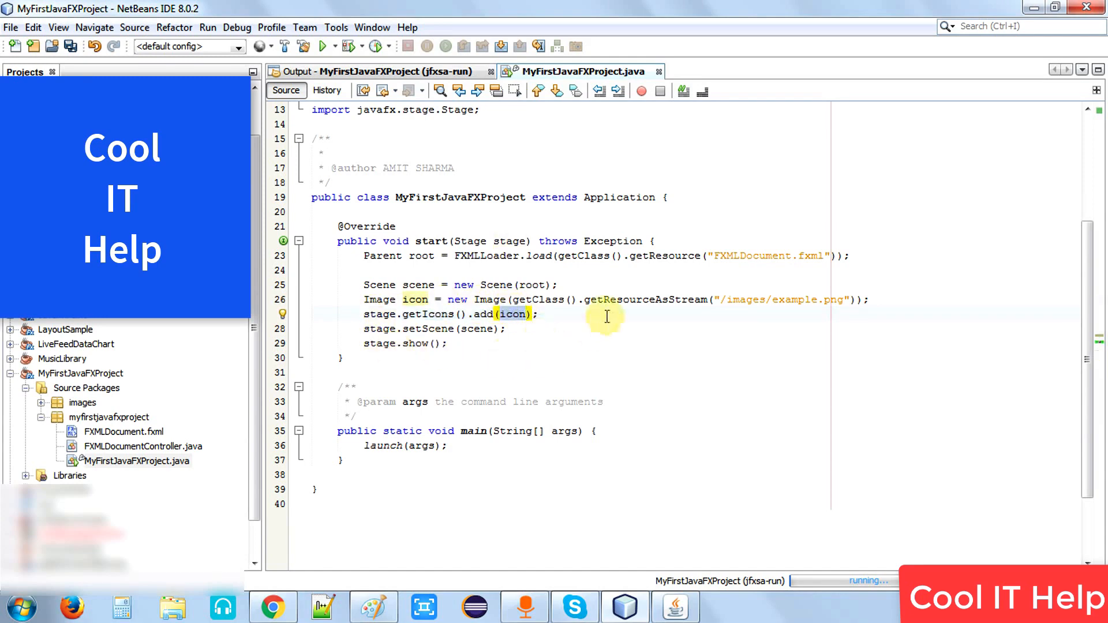
key(enter)
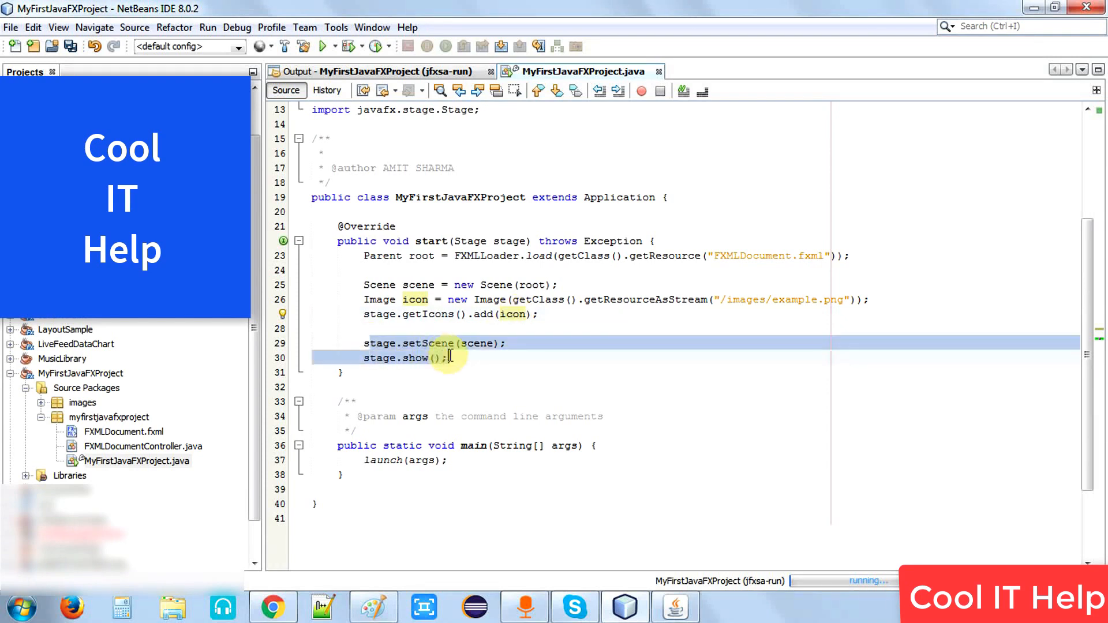
click(541, 373)
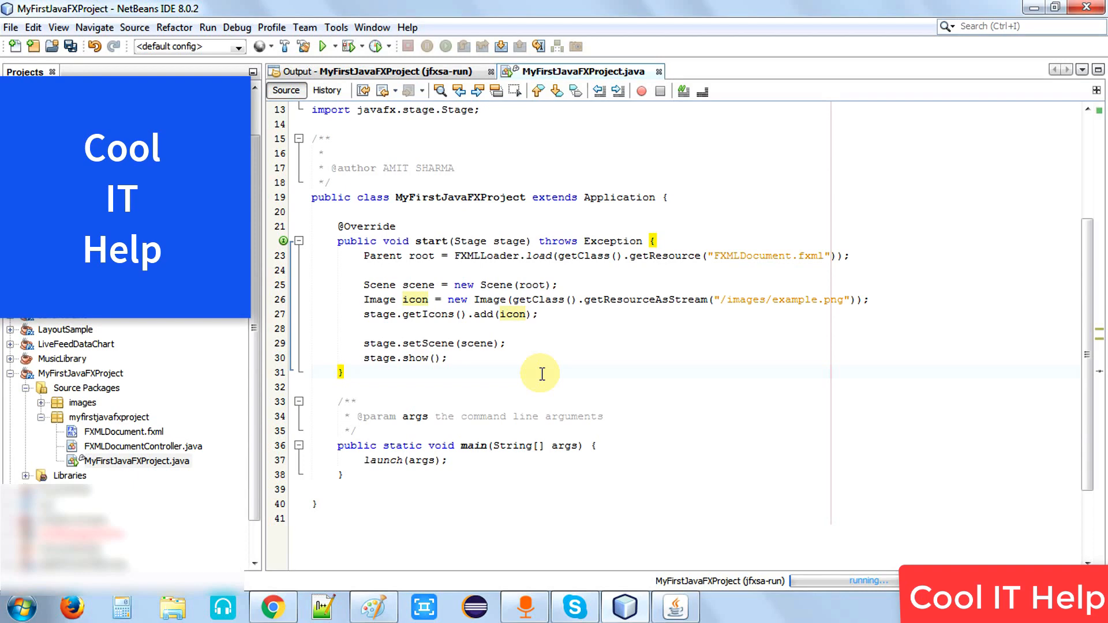
mouse_move(649, 502)
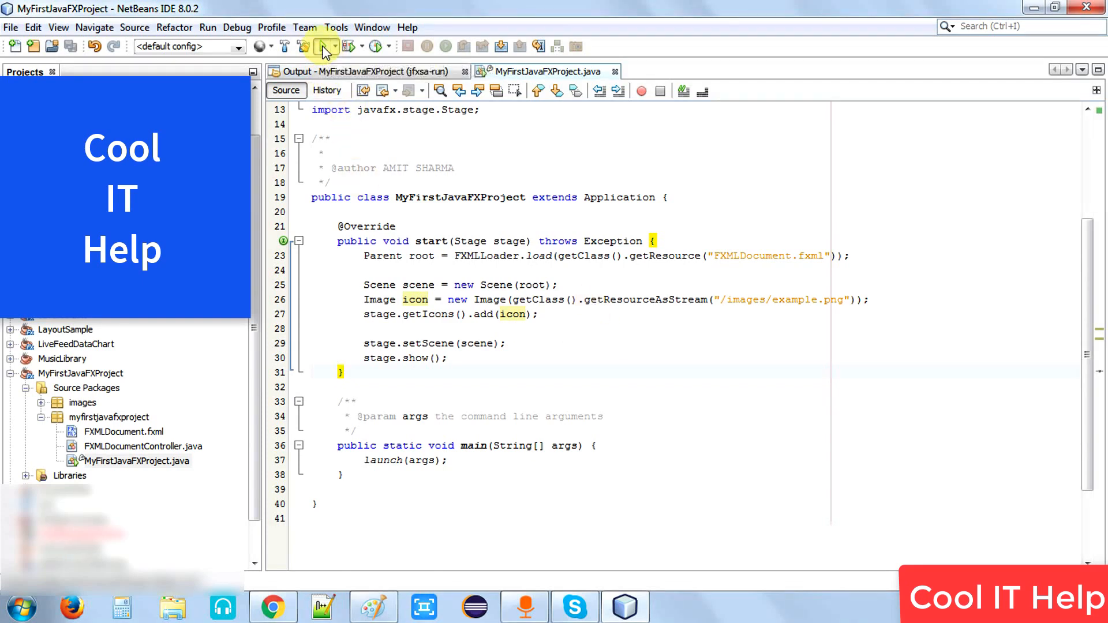
- Run the app to check the custom icon in title bar and taskbar, close it, and return to the source
click(322, 46)
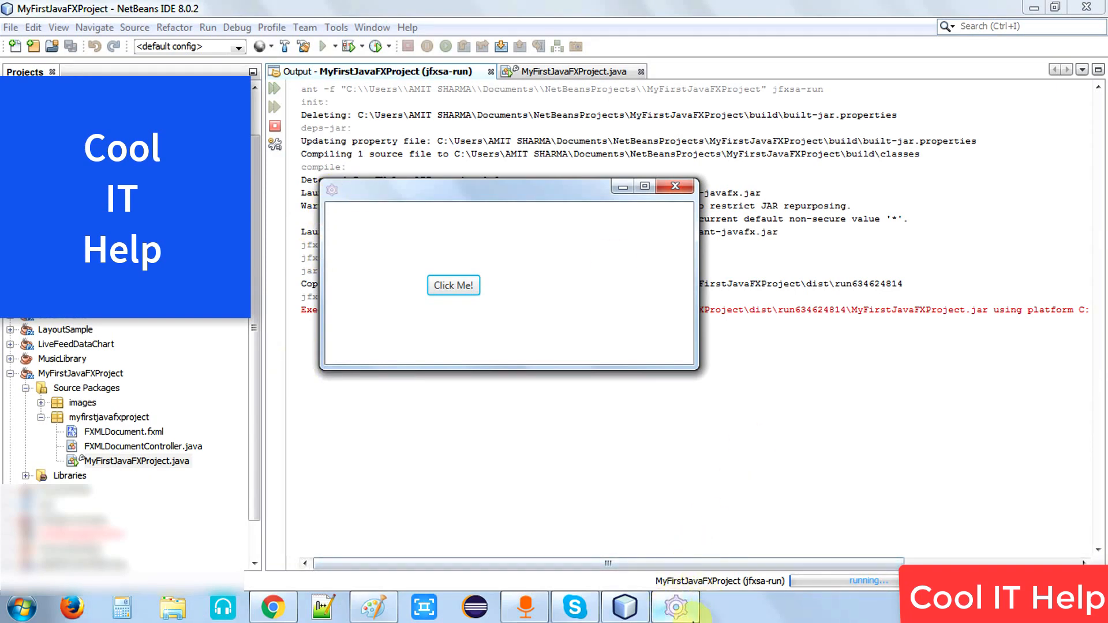
mouse_move(692, 599)
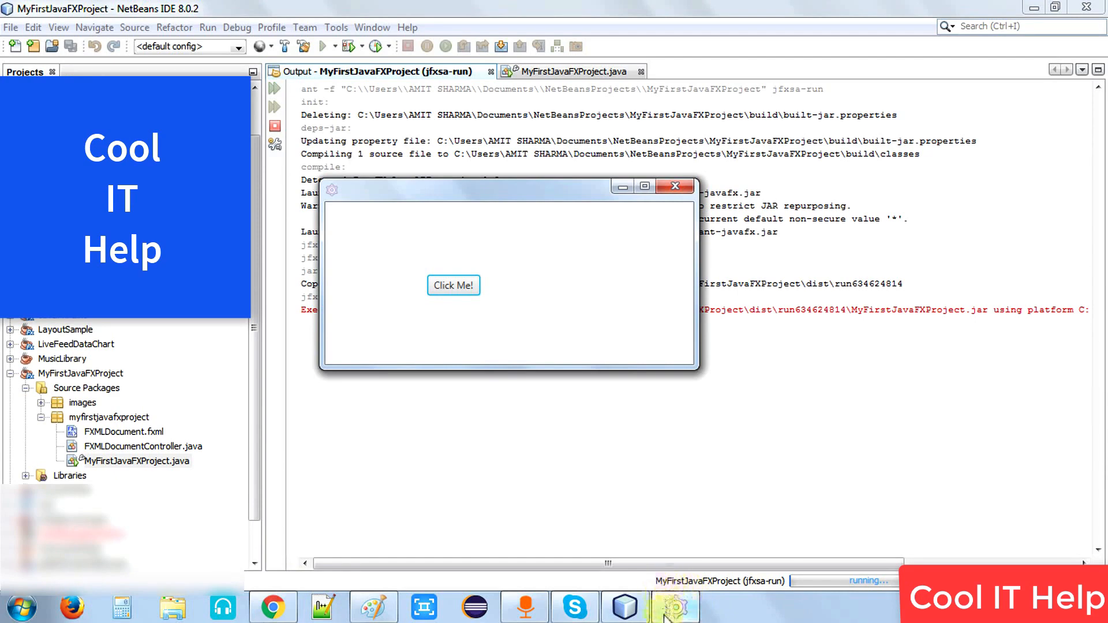
mouse_move(669, 590)
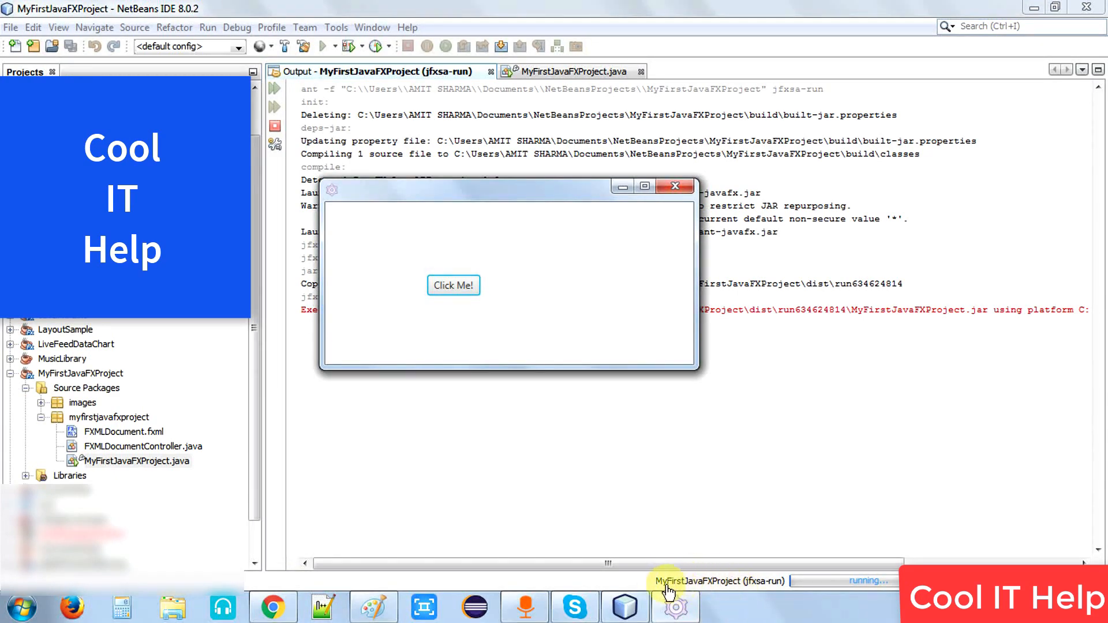
mouse_move(725, 613)
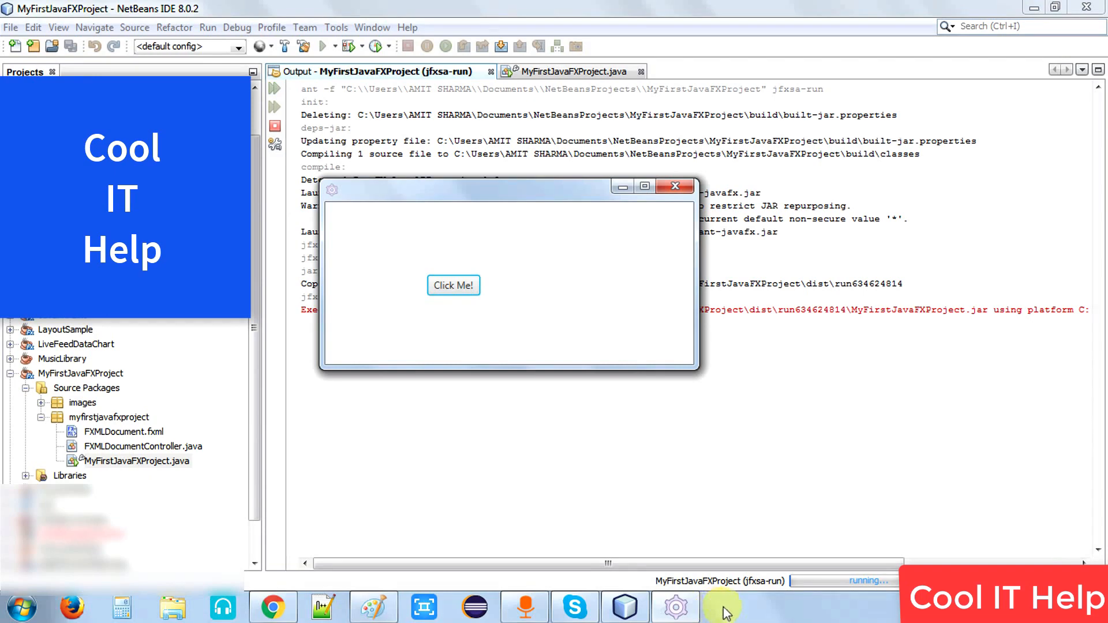
mouse_move(675, 186)
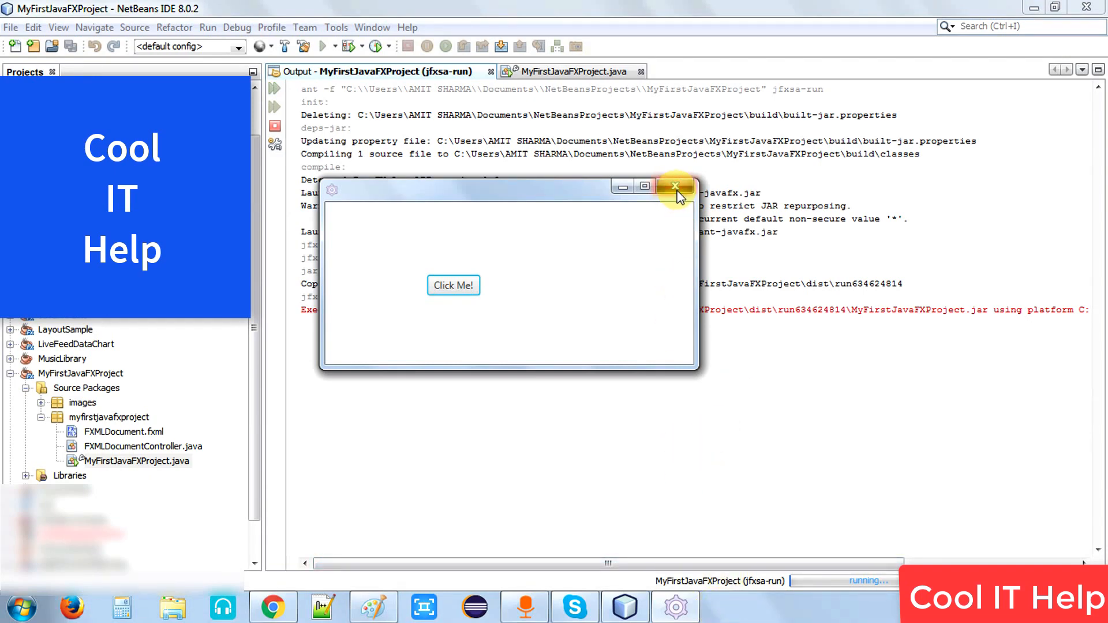
click(676, 186)
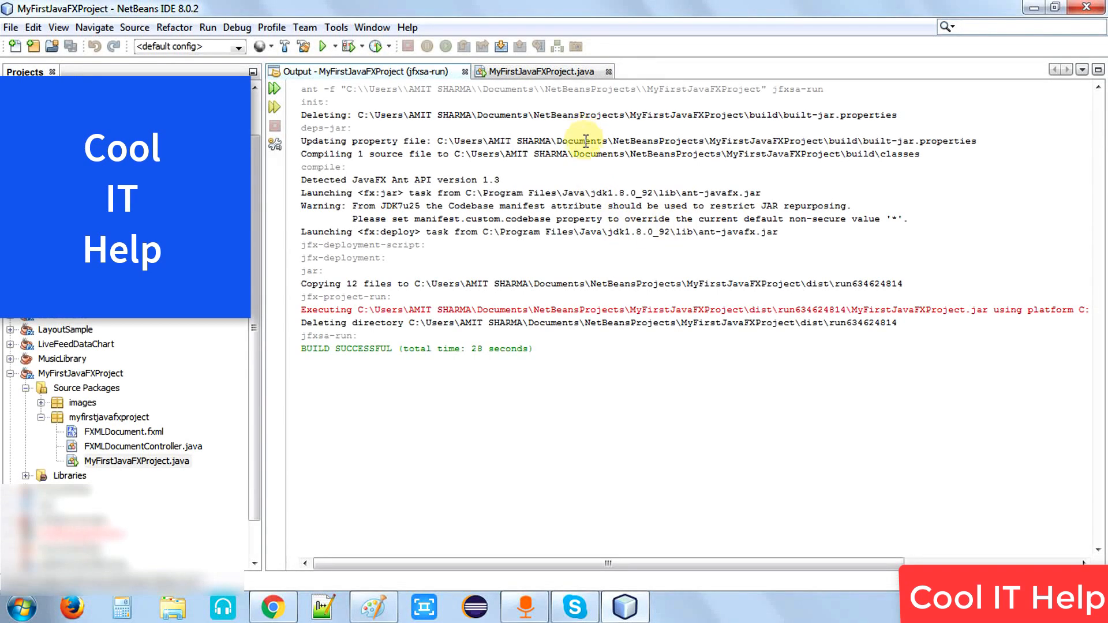
click(542, 71)
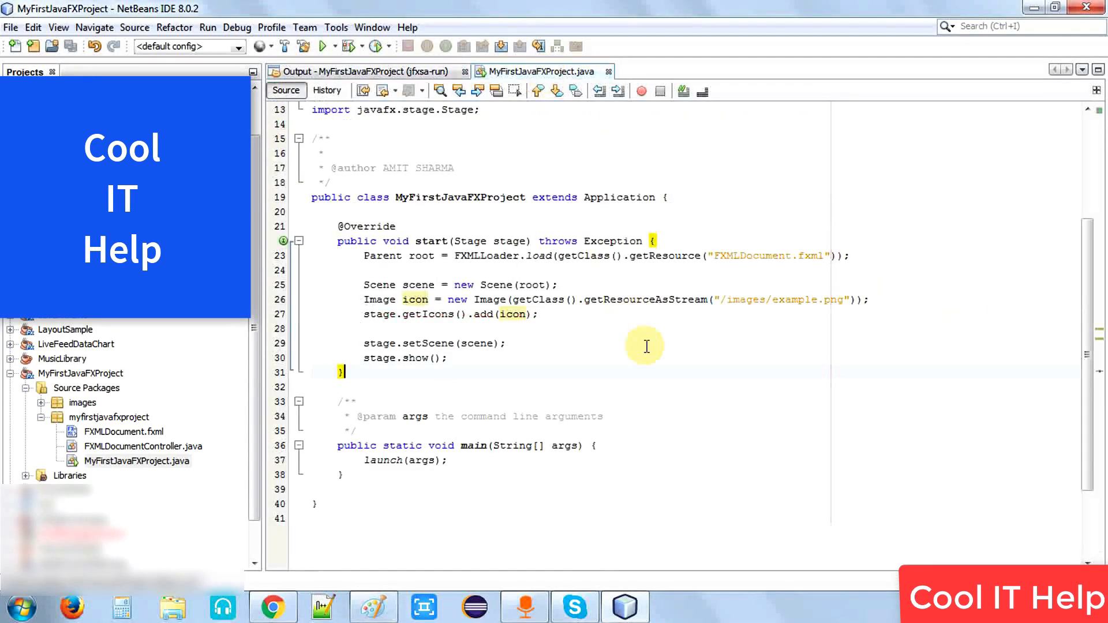